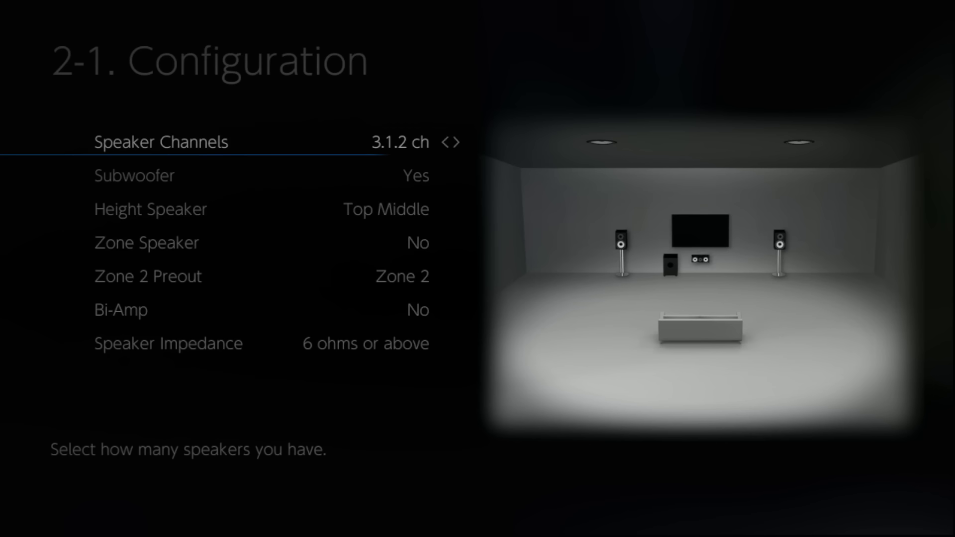
# Change Speaker Channels from 3.1.2 ch to 5.1.2 ch, adding surround speakers
pyautogui.click(458, 142)
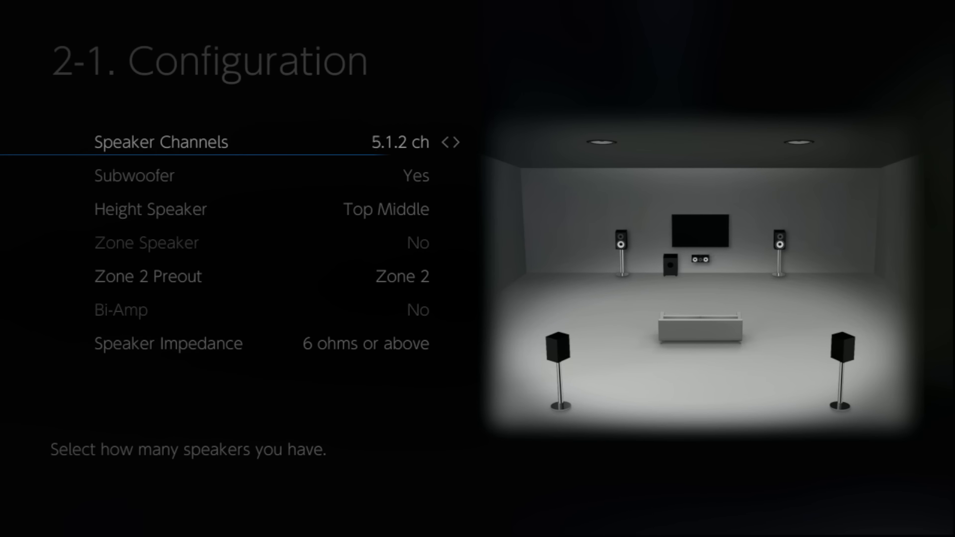